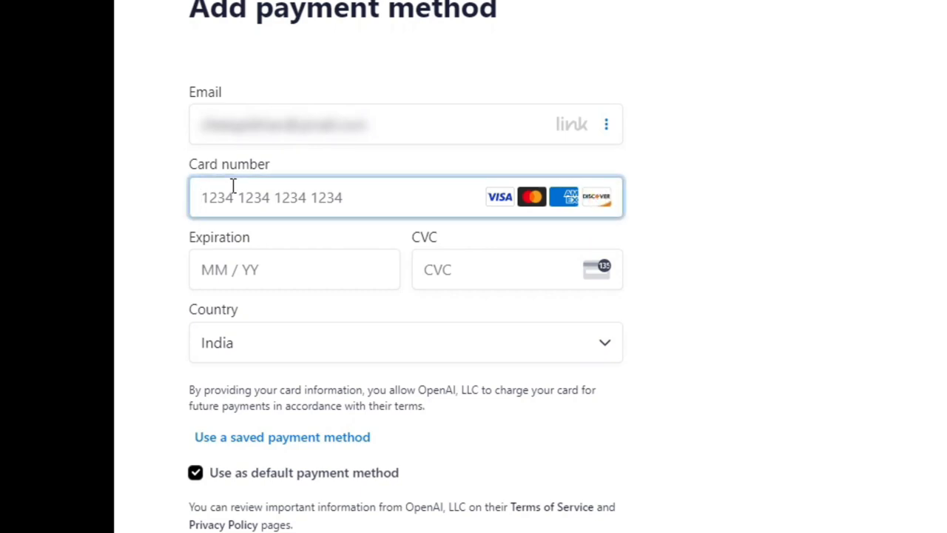
pyautogui.write('4111111111111111')
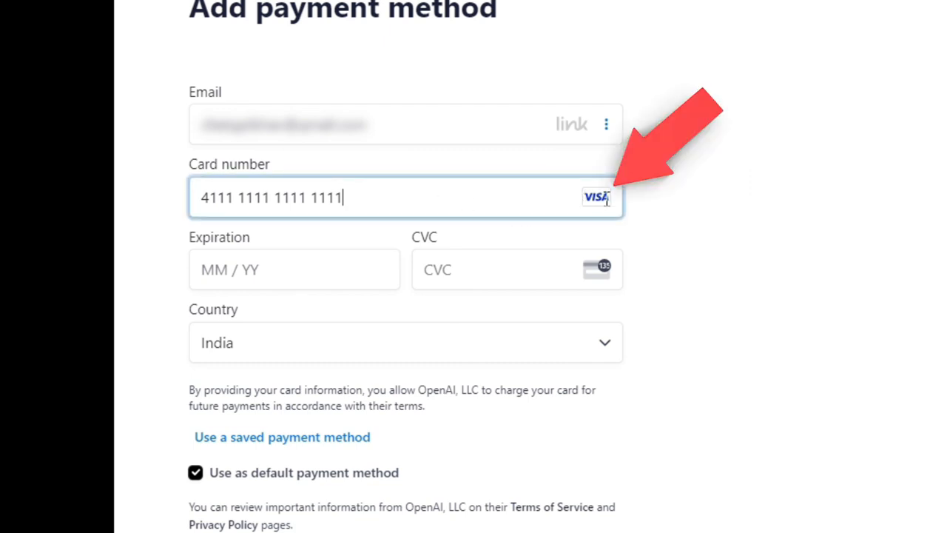
pyautogui.tripleClick(296, 197)
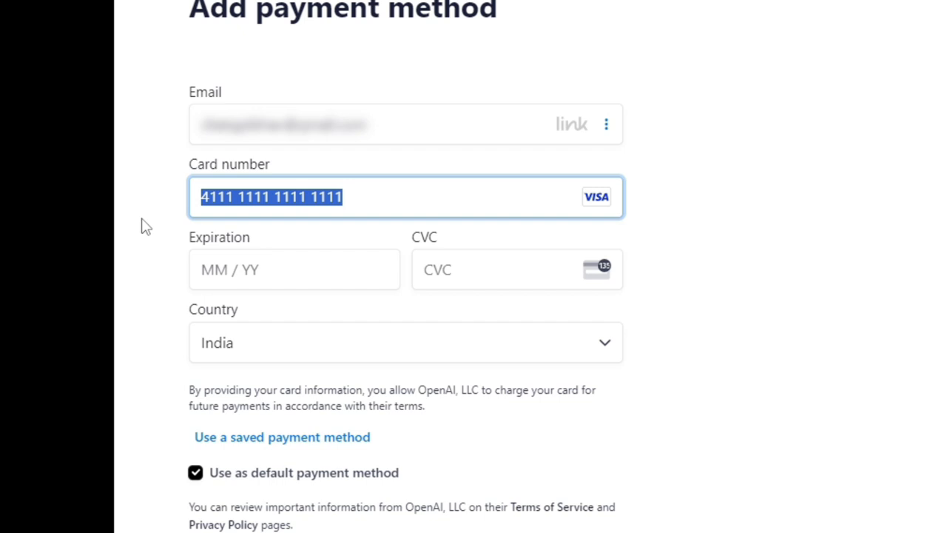
pyautogui.write('5555 5555 5555 4444')
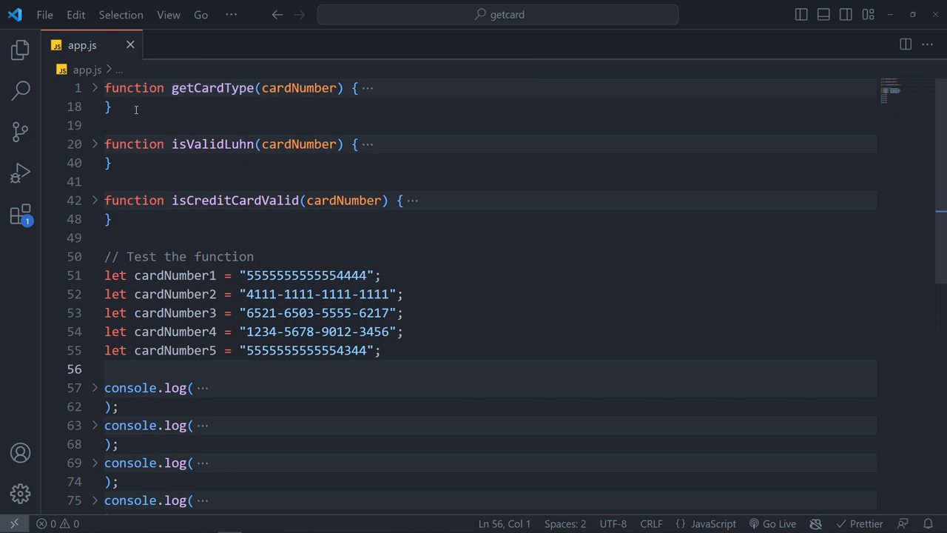
# Unfold getCardType, isValidLuhn and isCreditCardValid in turn to review their bodies
pyautogui.click(94, 87)
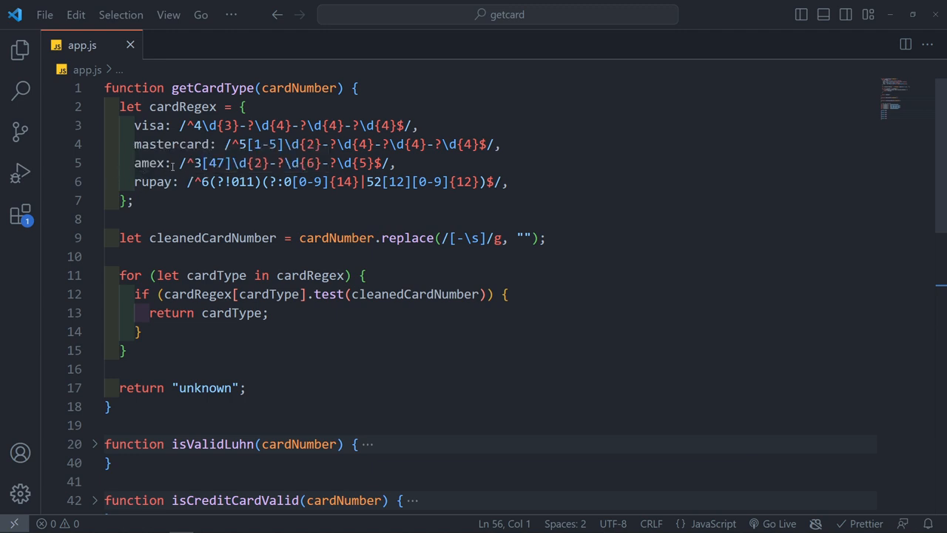
pyautogui.scroll(-3)
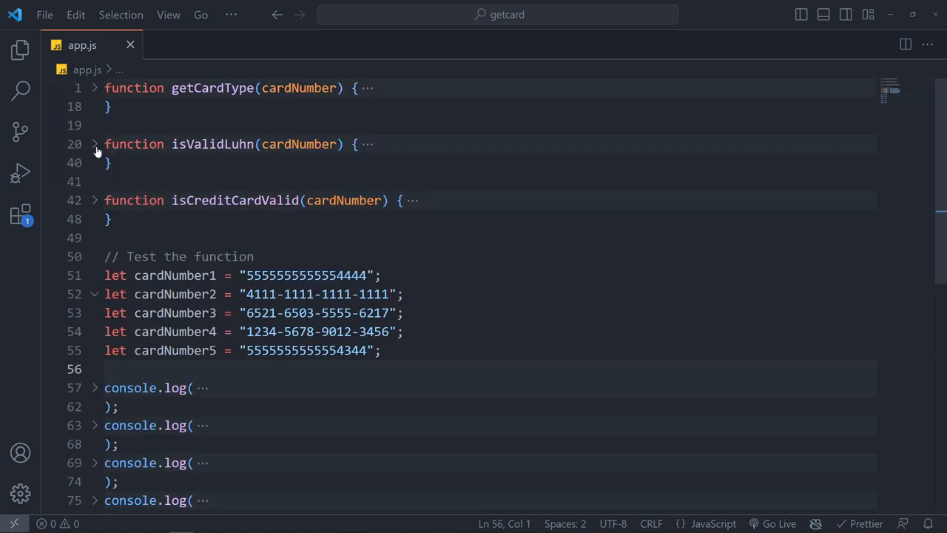
pyautogui.click(95, 145)
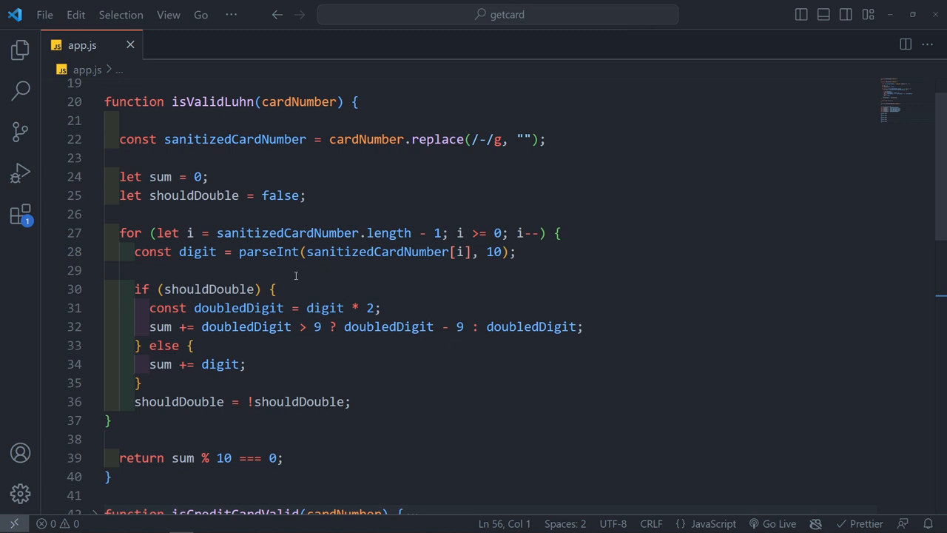
pyautogui.click(94, 101)
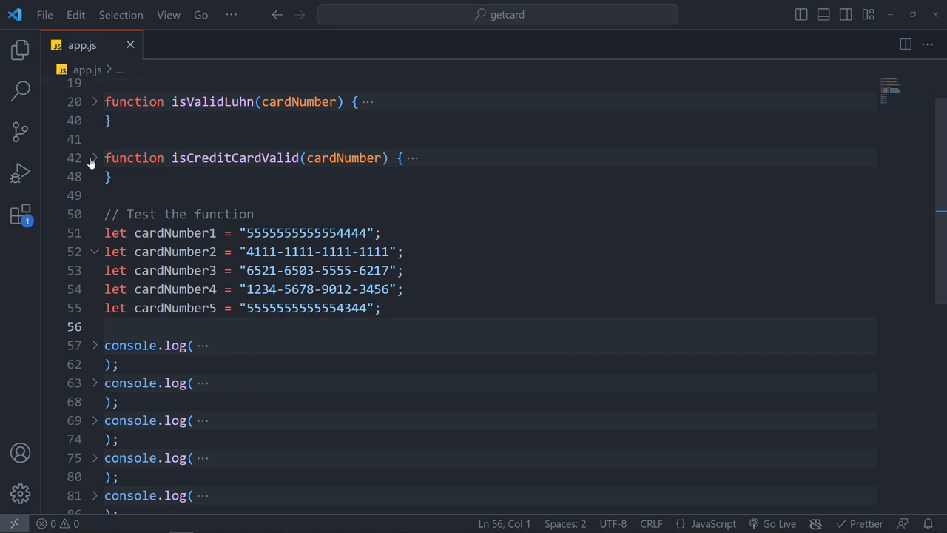
pyautogui.click(95, 157)
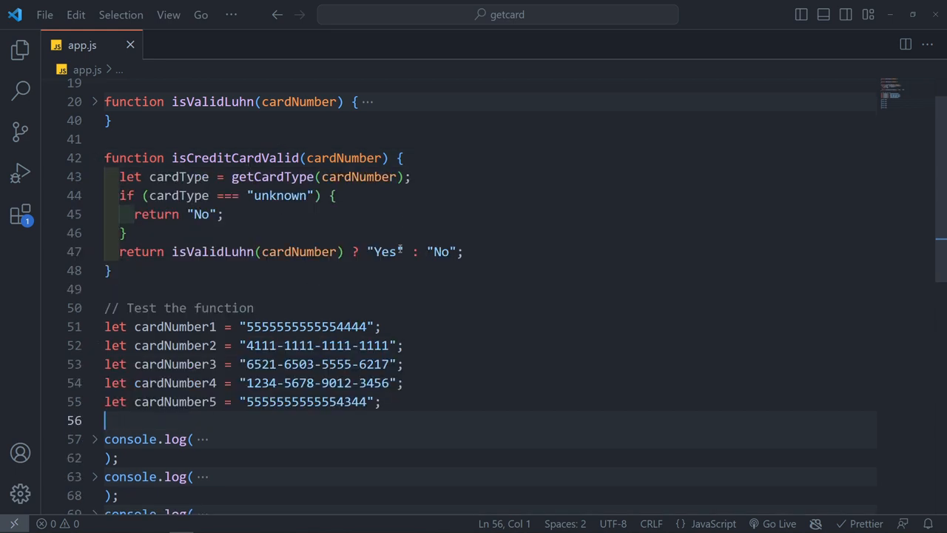
pyautogui.scroll(-3)
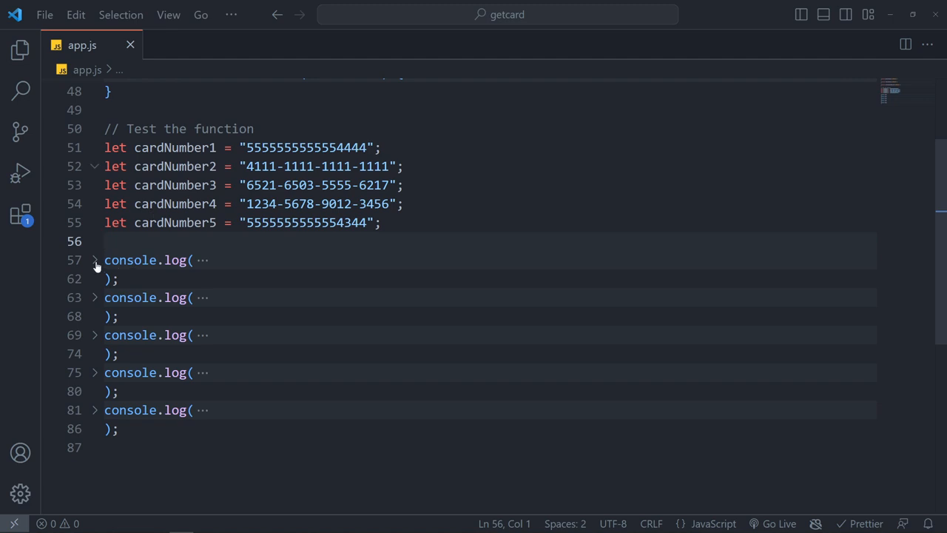
# Peek at the first console.log, then run node app.js printing each card's type and validity
pyautogui.click(95, 261)
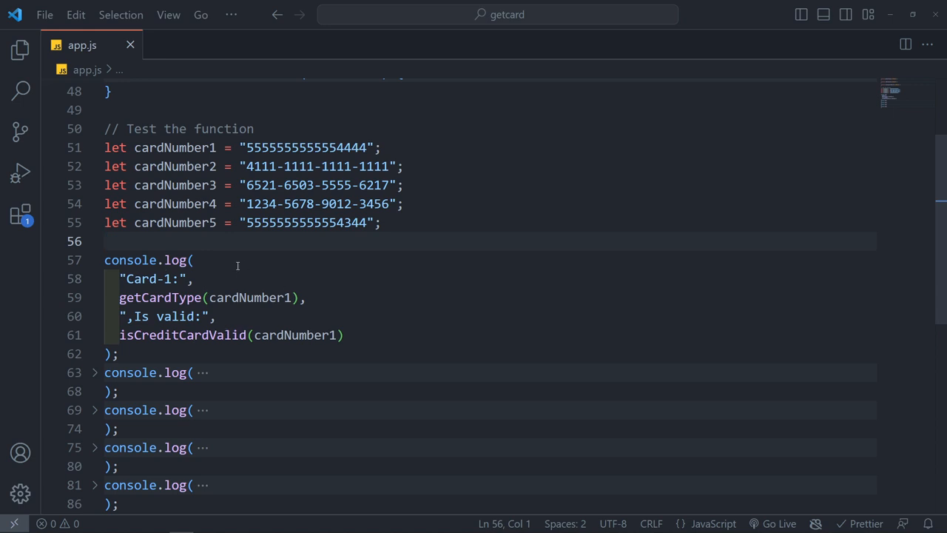
pyautogui.click(95, 261)
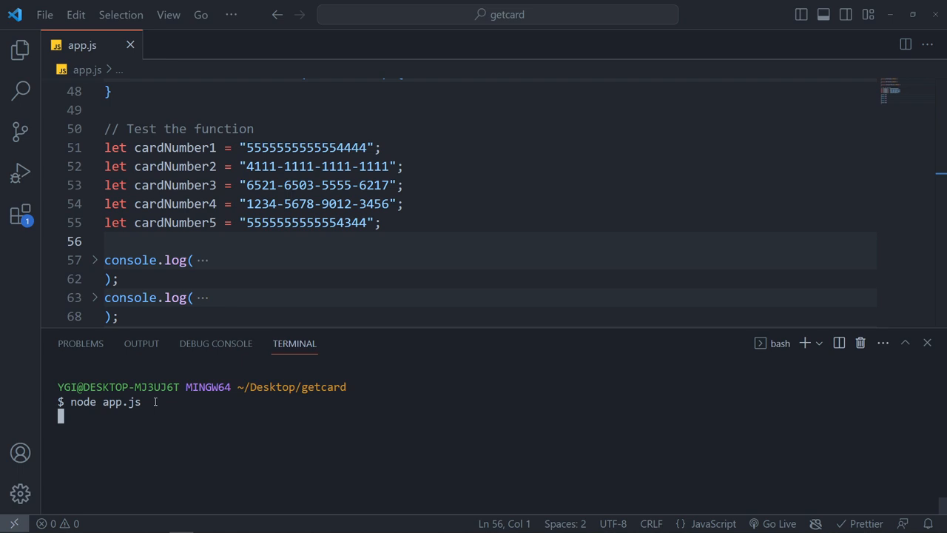
pyautogui.press('Enter')
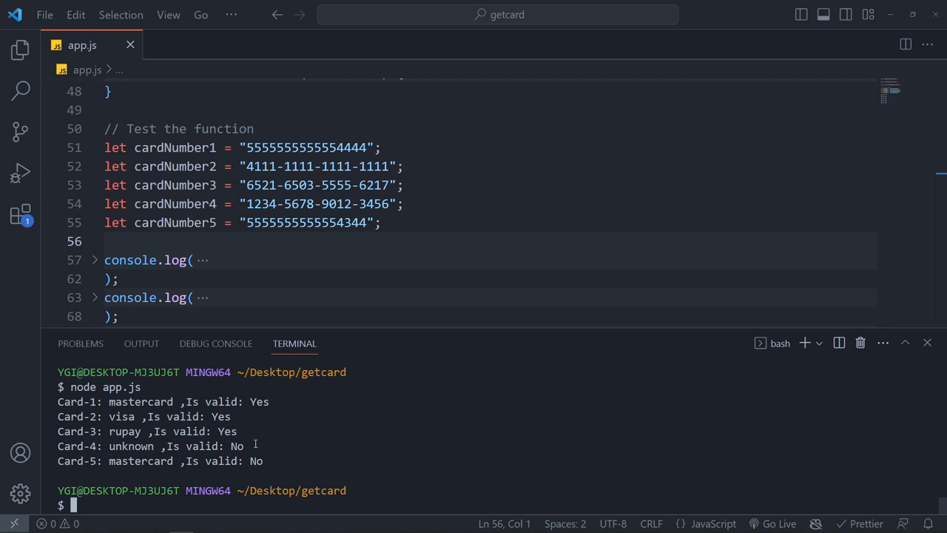
pyautogui.moveTo(254, 453)
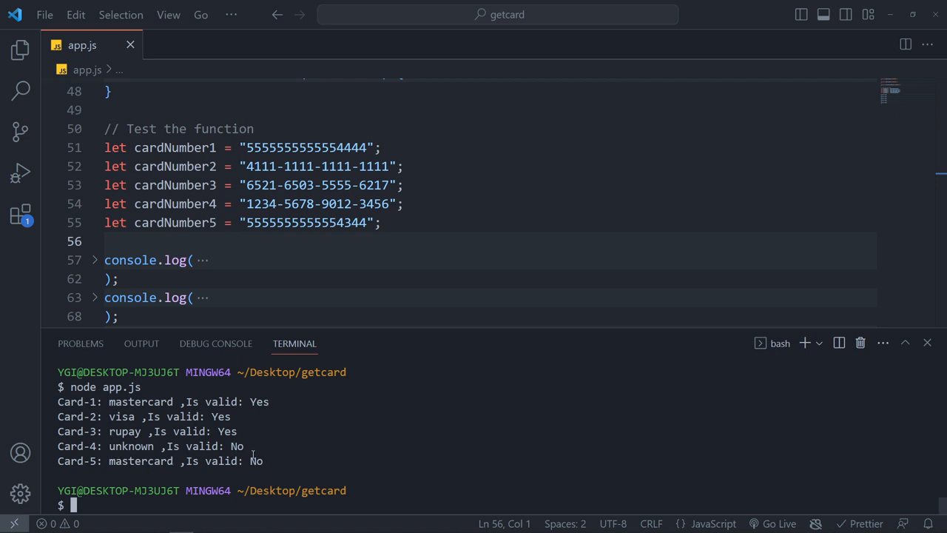